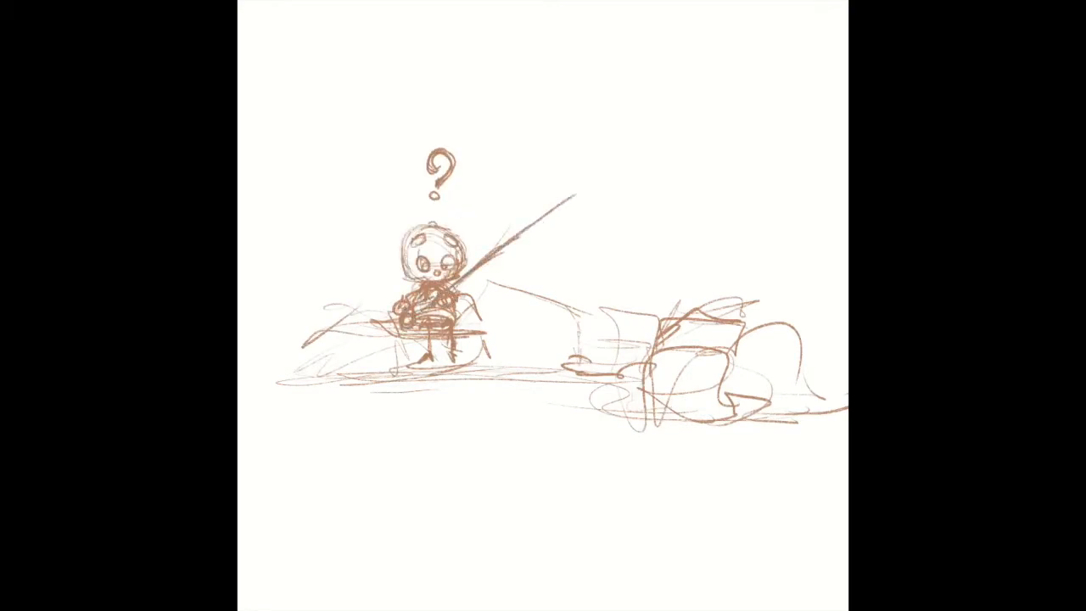
# Step: Sketch a round creature splashing in the water below the dangling fishing line
pyautogui.moveTo(611, 356); pyautogui.dragTo(662, 441)
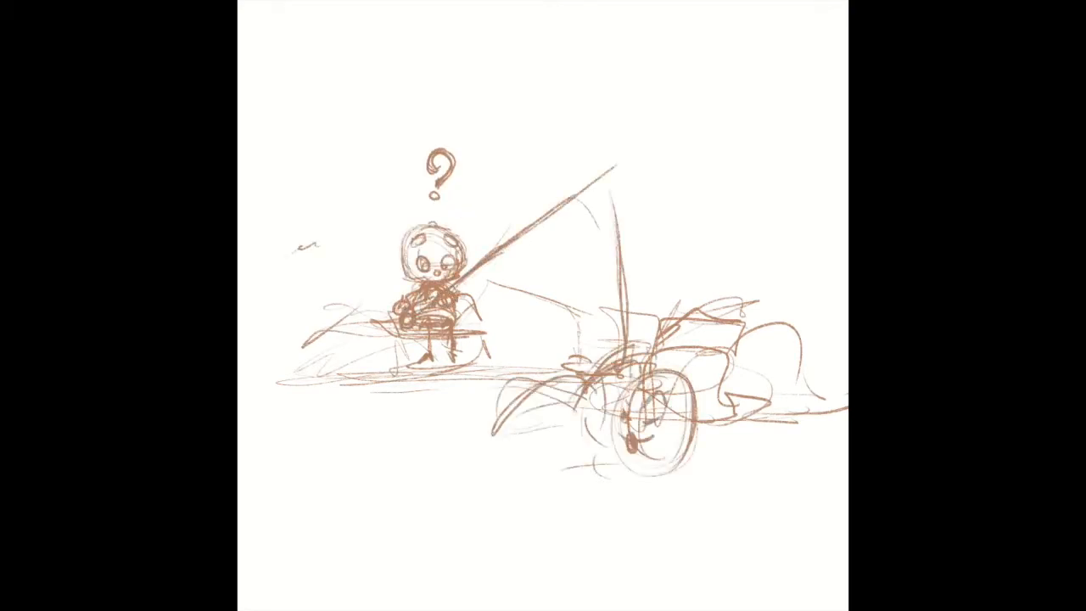